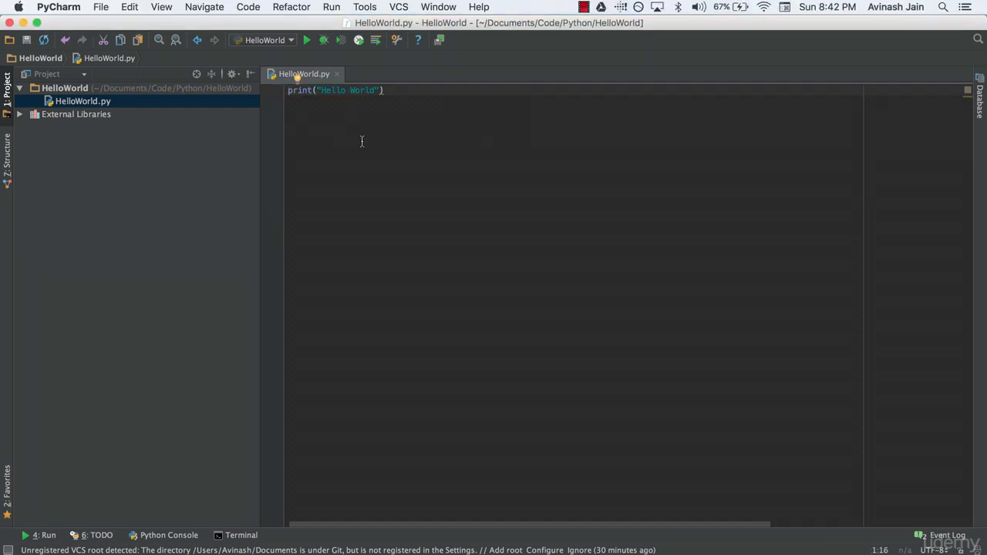
mouse_move(367, 143)
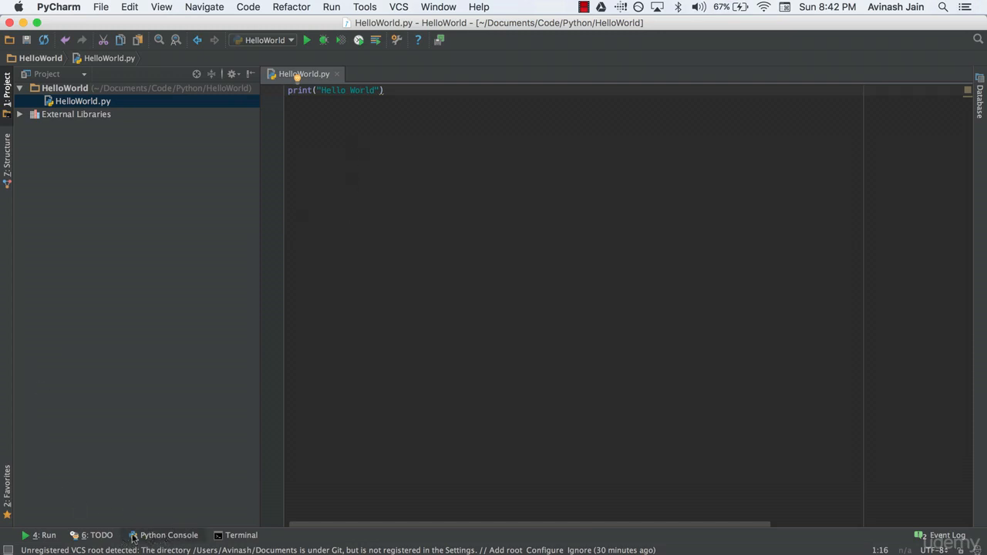
mouse_move(76, 440)
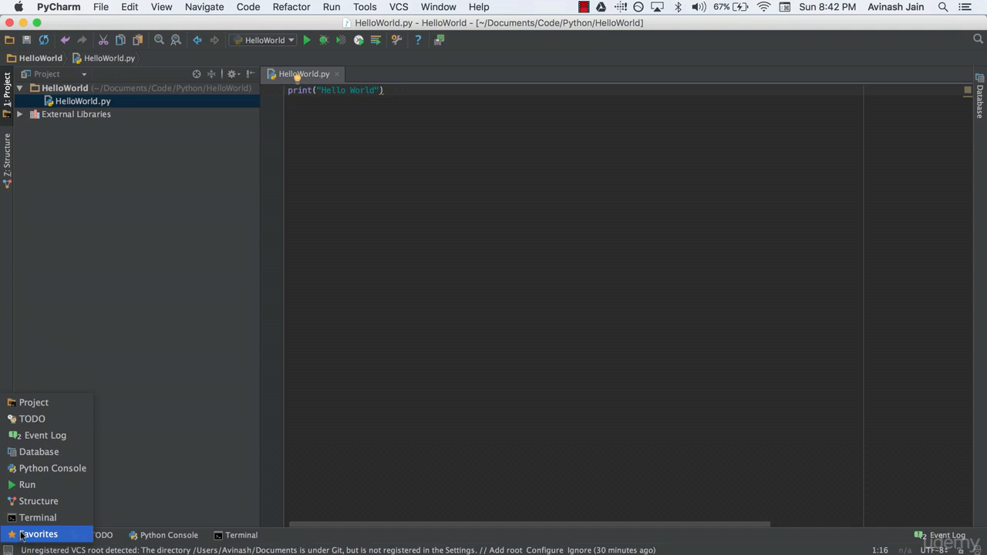
mouse_move(32, 419)
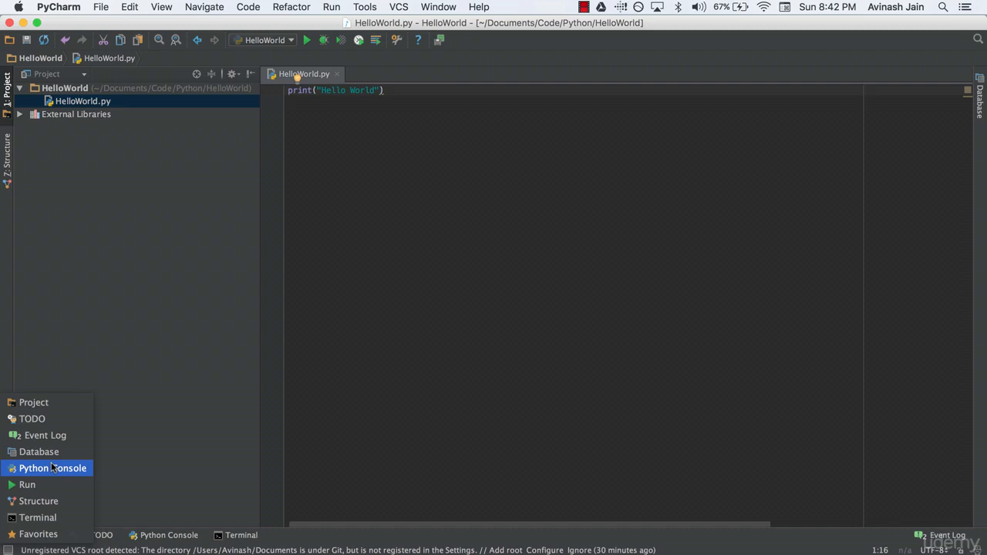
- Start the Python Console and type 'age' at the prompt
click(53, 468)
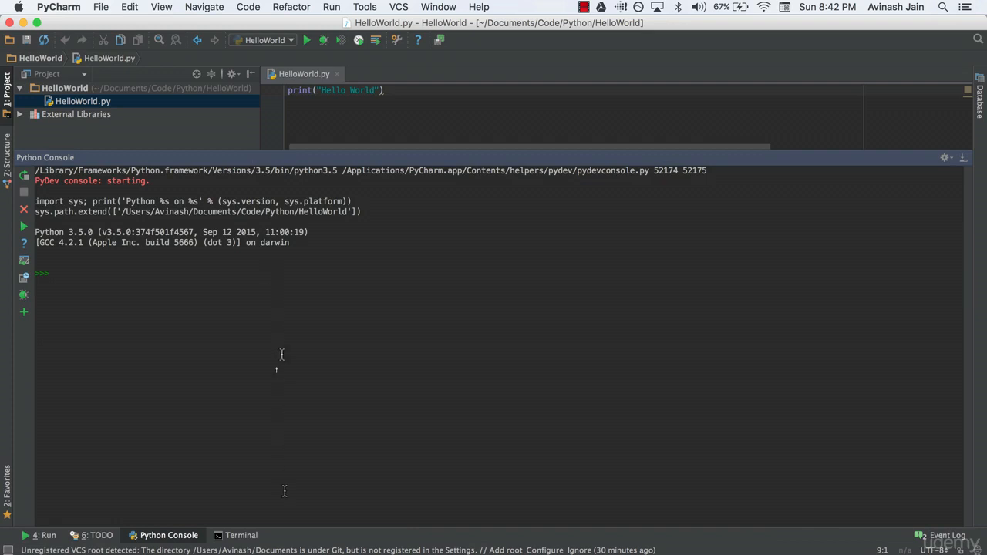
mouse_move(268, 148)
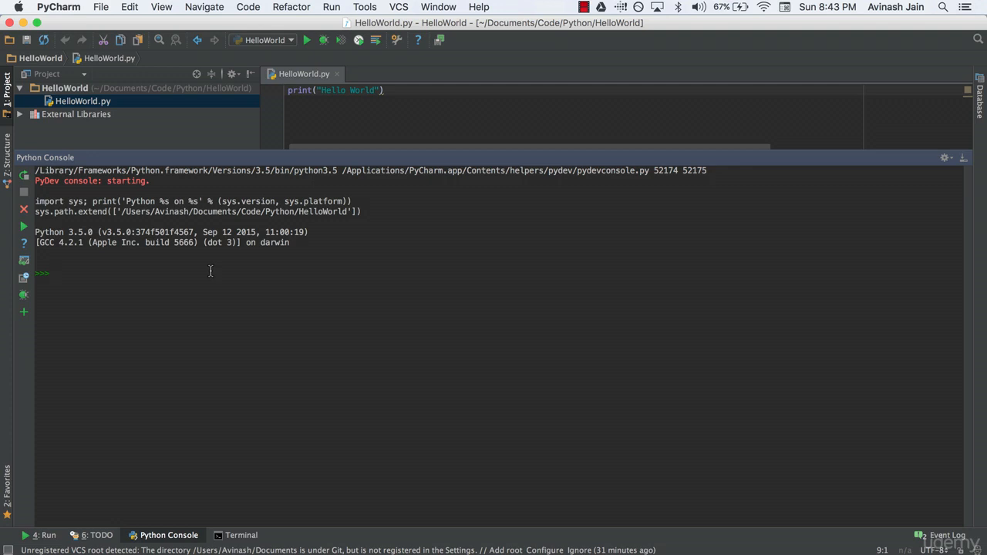
text(AGE)
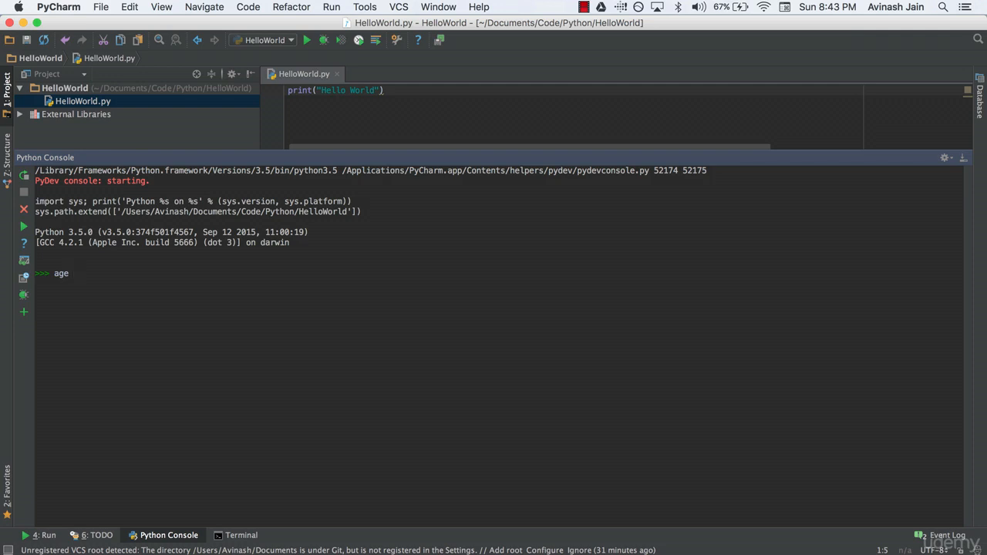
- Assign age = 20 in the console and evaluate age to echo 20
text(=)
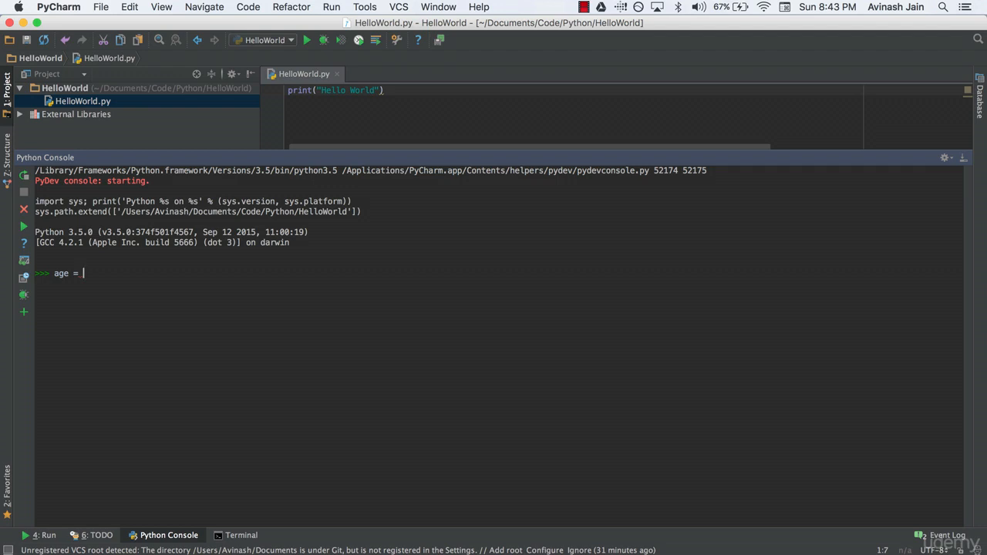
text(20)
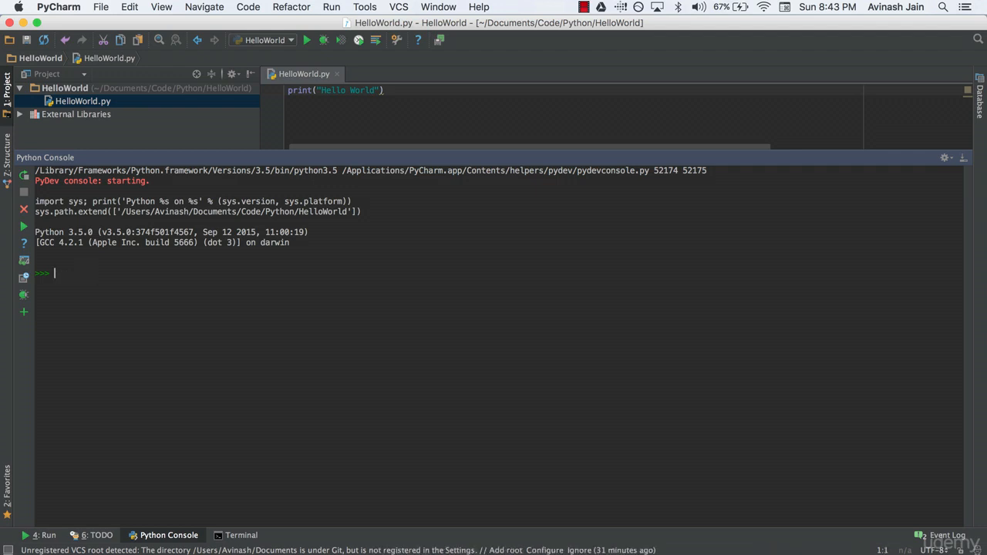
text(age = 20)
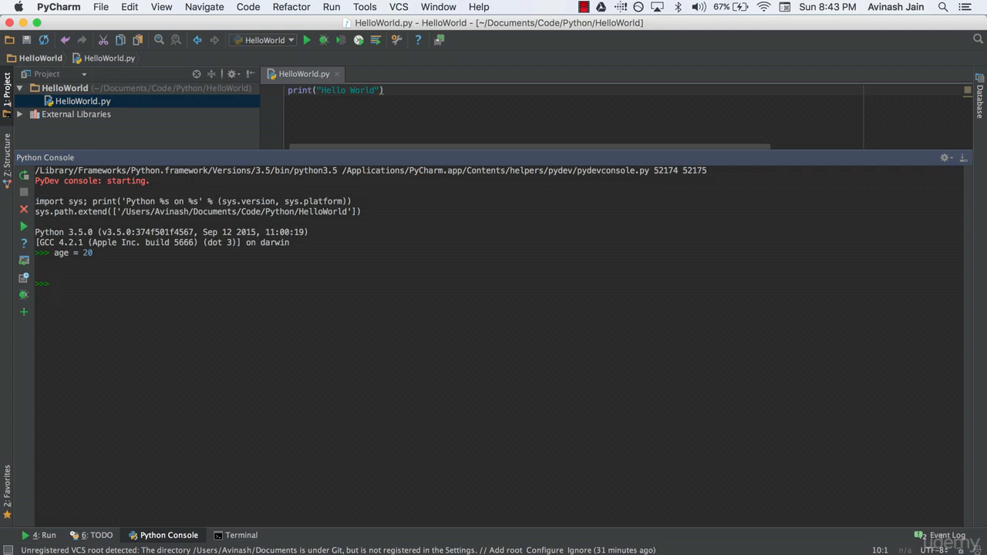
text(age)
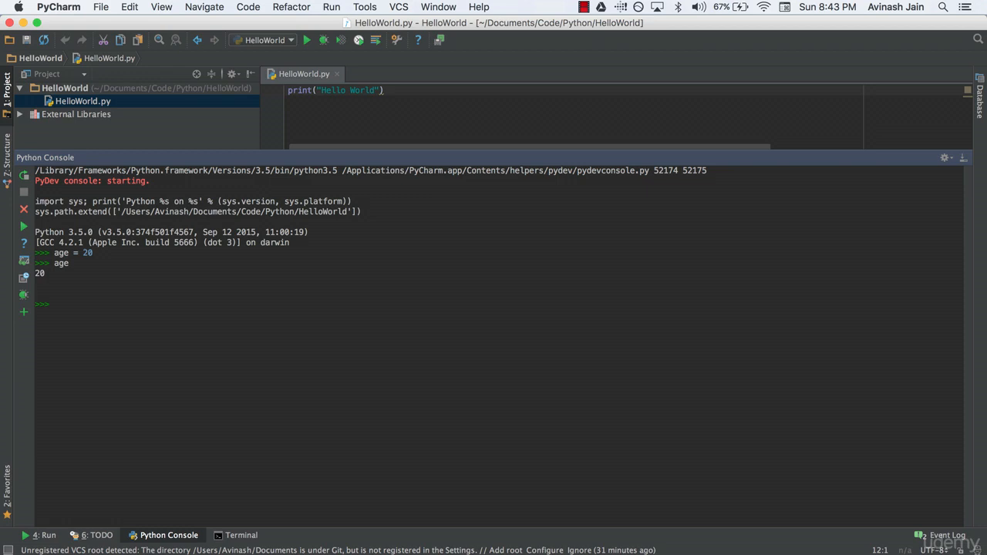
- Assign sentence = "My name is Avi" and evaluate sentence to echo it
text(sente)
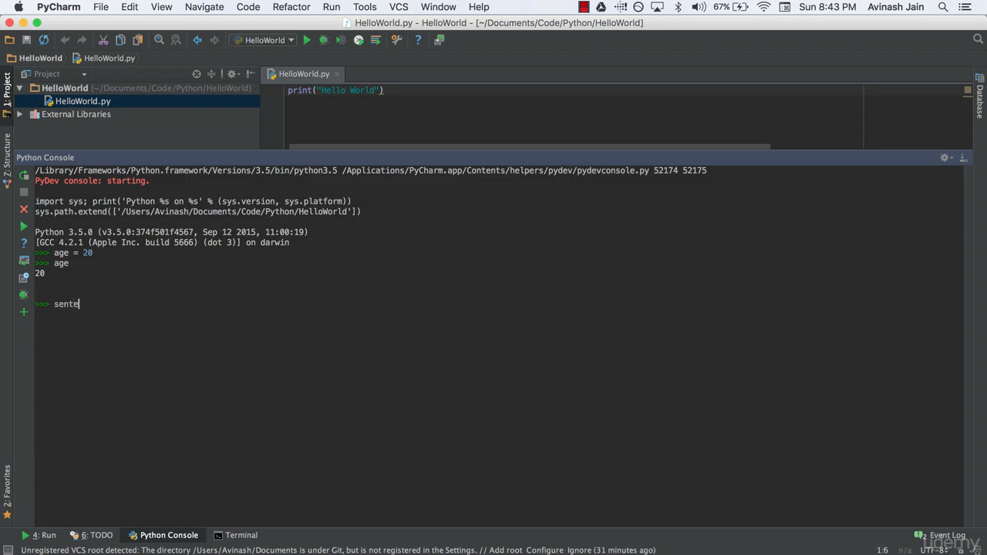
text(nce =)
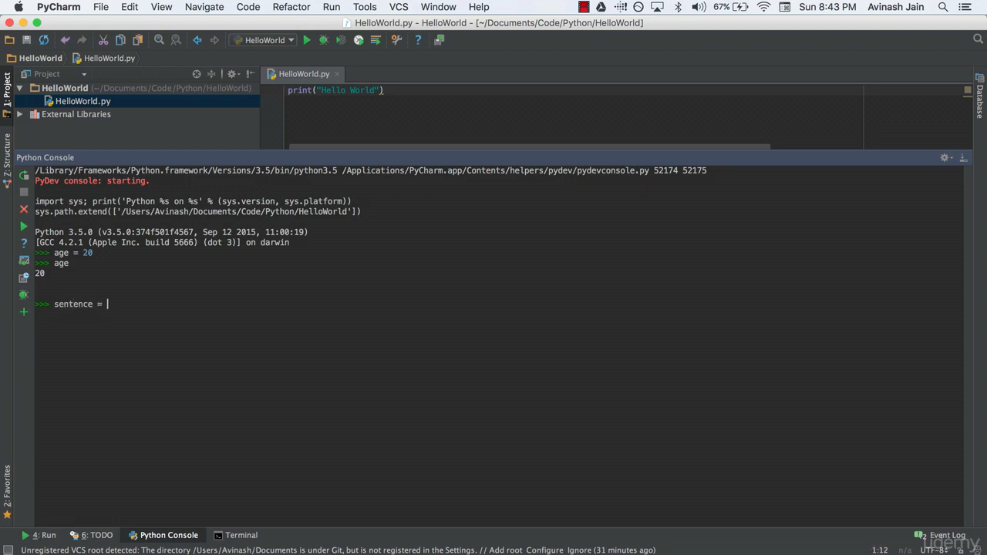
text("")
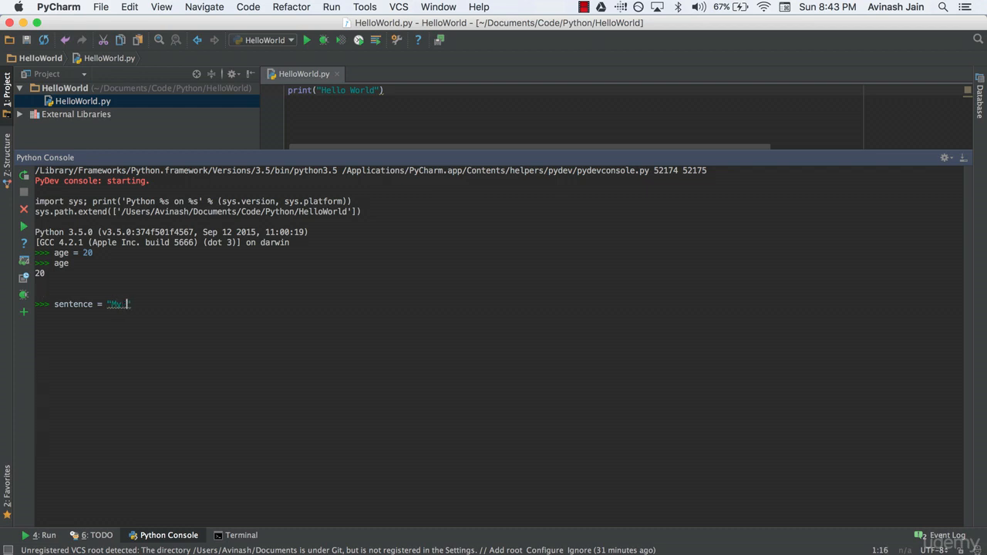
text(name is Avi)
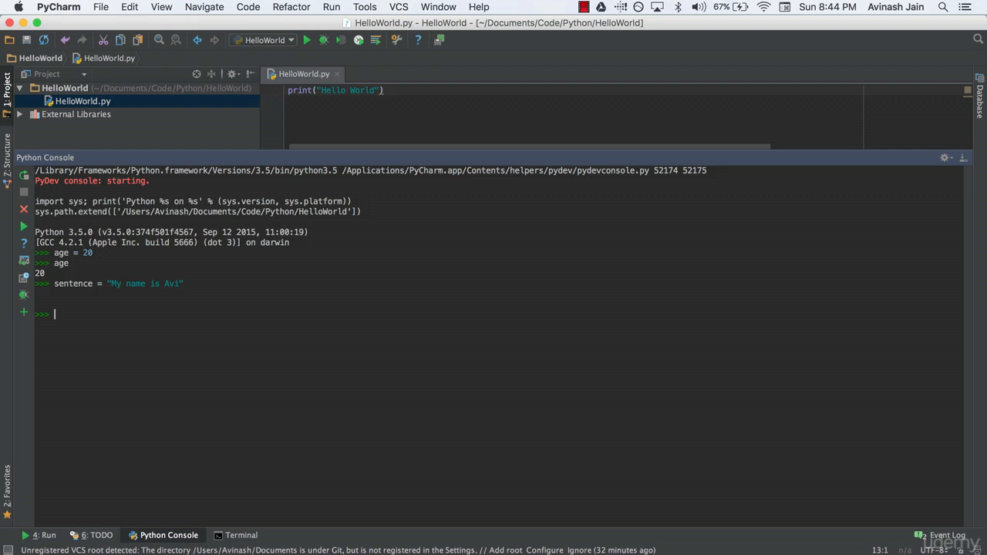
text(sentence)
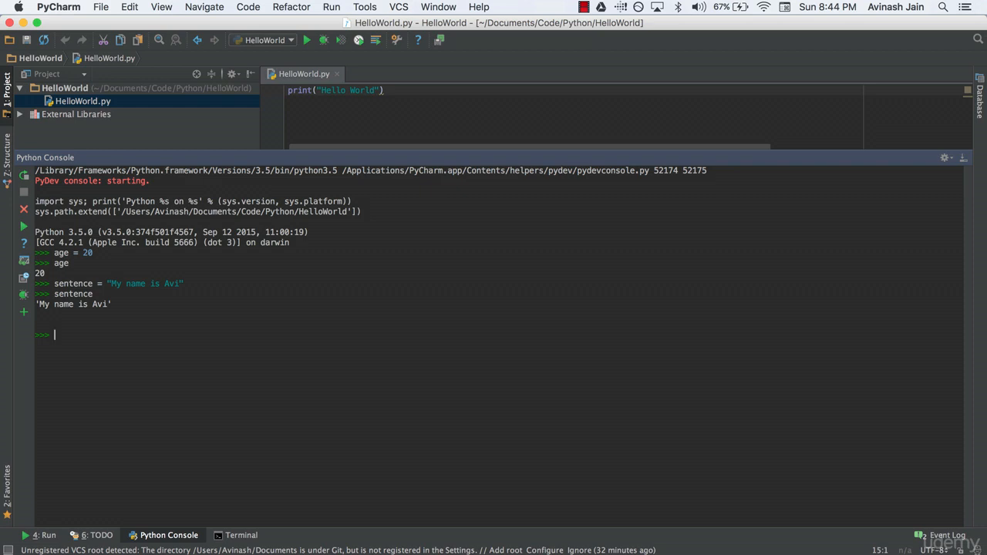
mouse_move(194, 338)
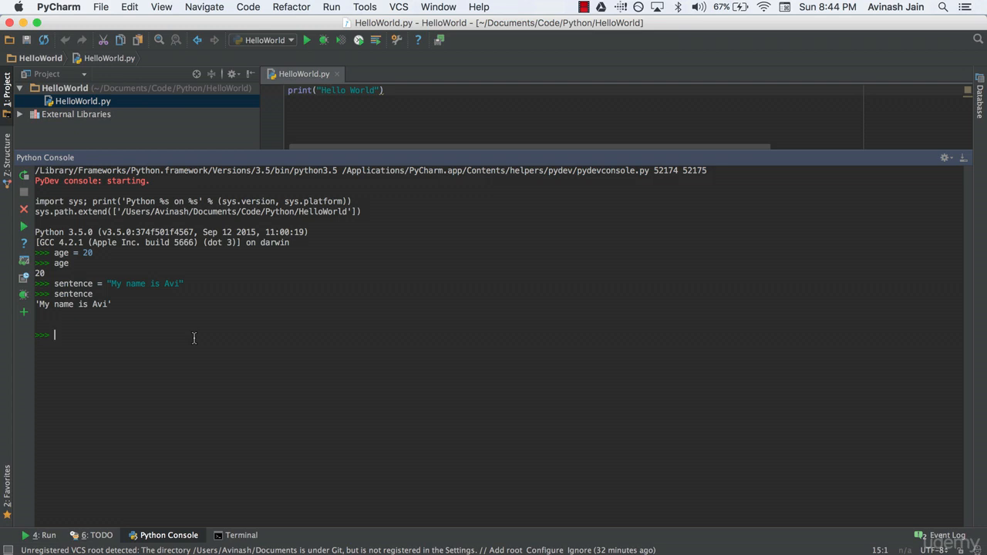
- Assign sarah = 16, bob = 21 and mike = 17 in the console
text(sar)
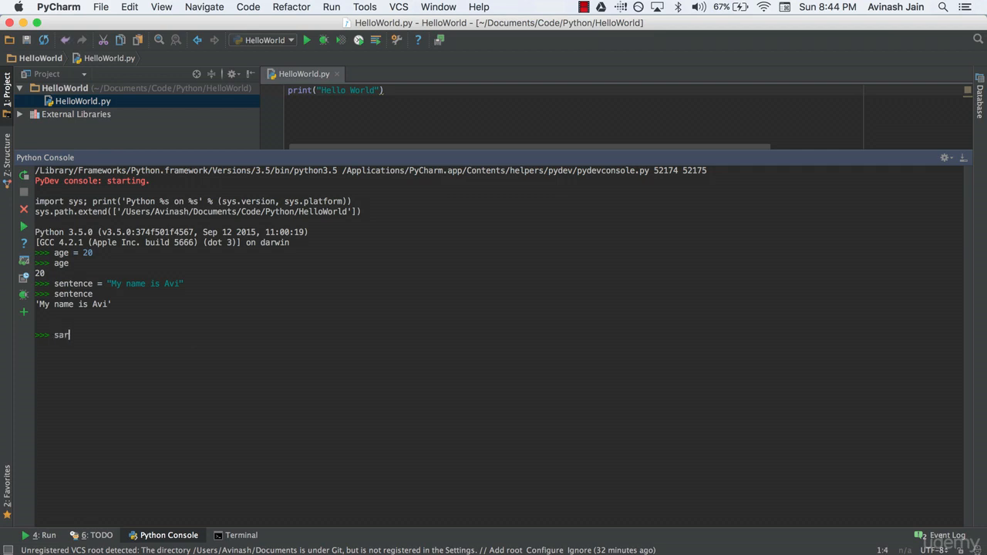
text(ah = 16)
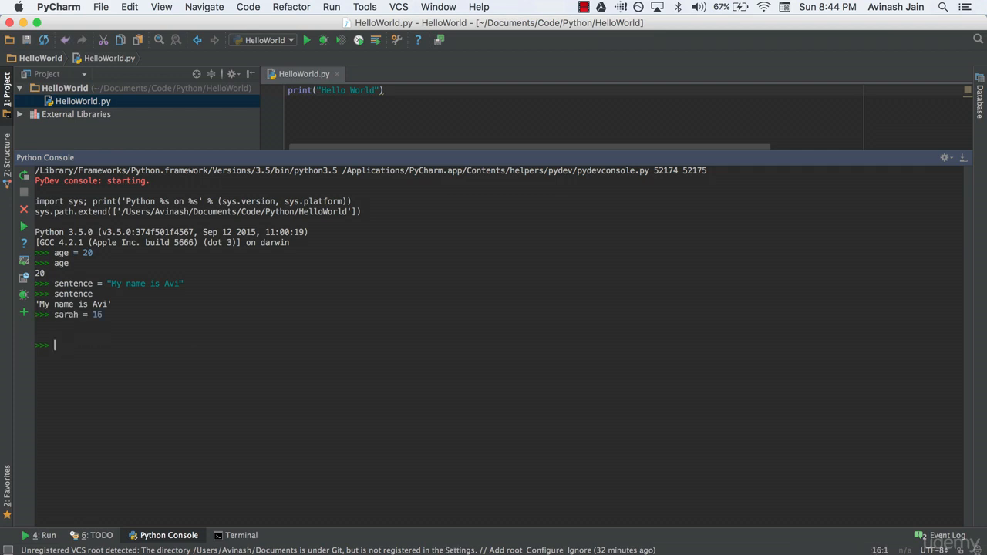
text(bob = 21)
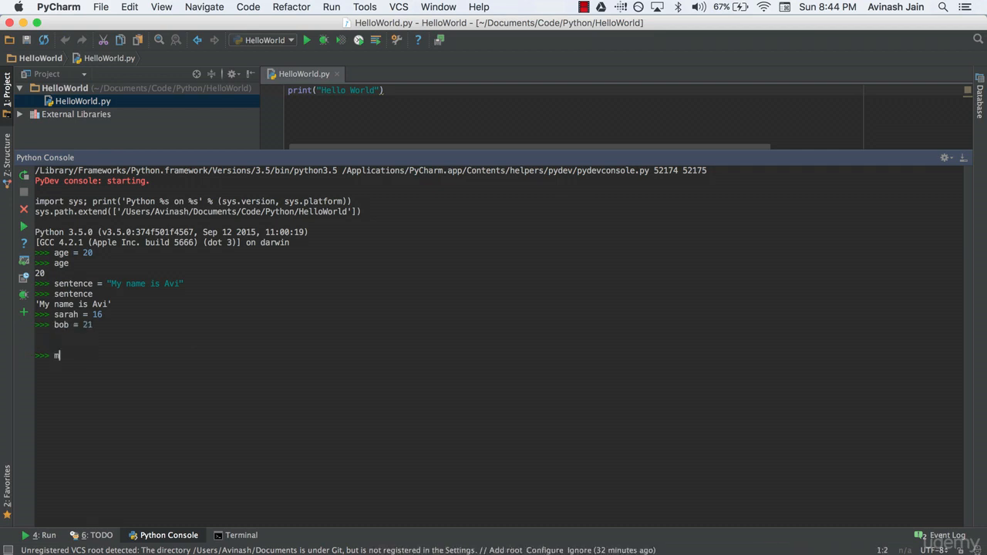
key(Backspace)
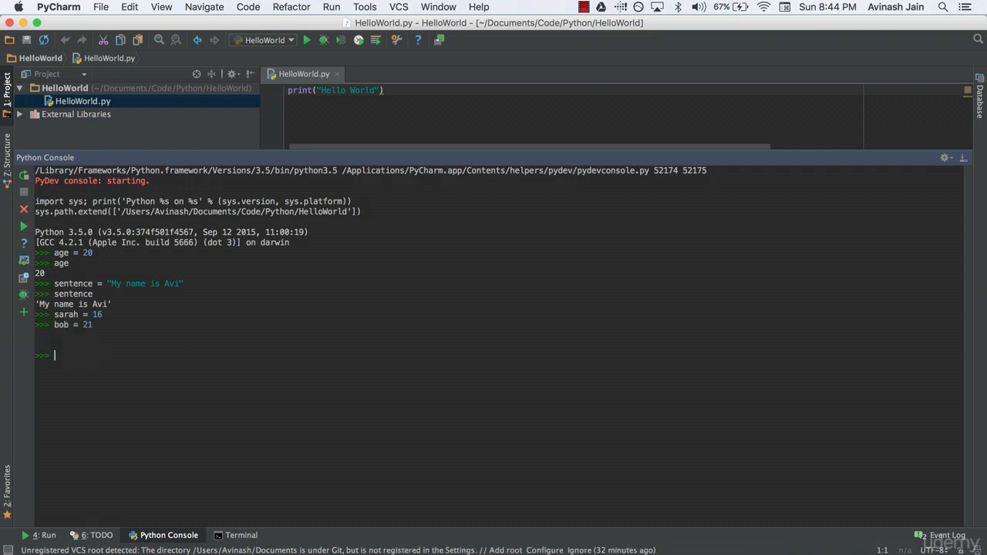
text(mike = 17)
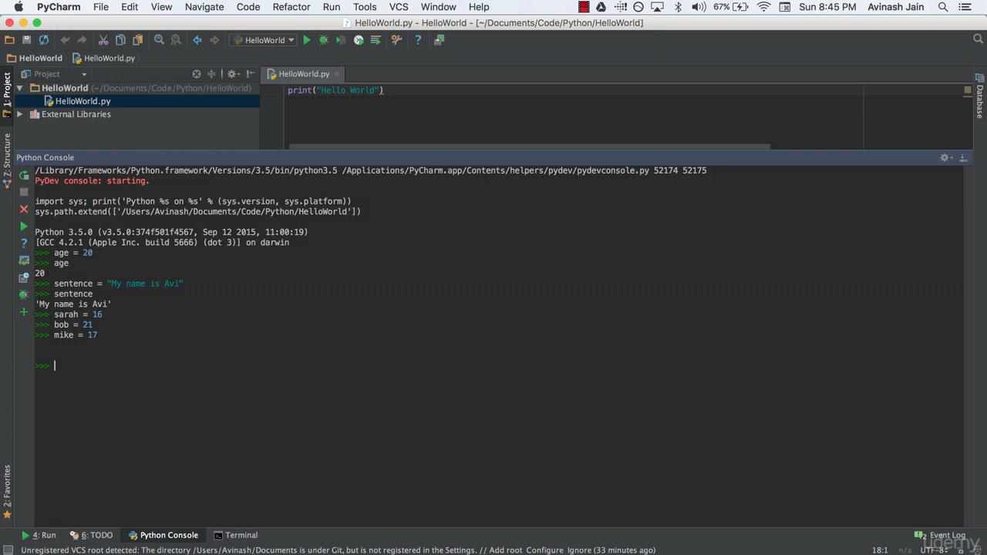
- Run the multiple assignment sarah, bob, mike = 16,21,17
text(s)
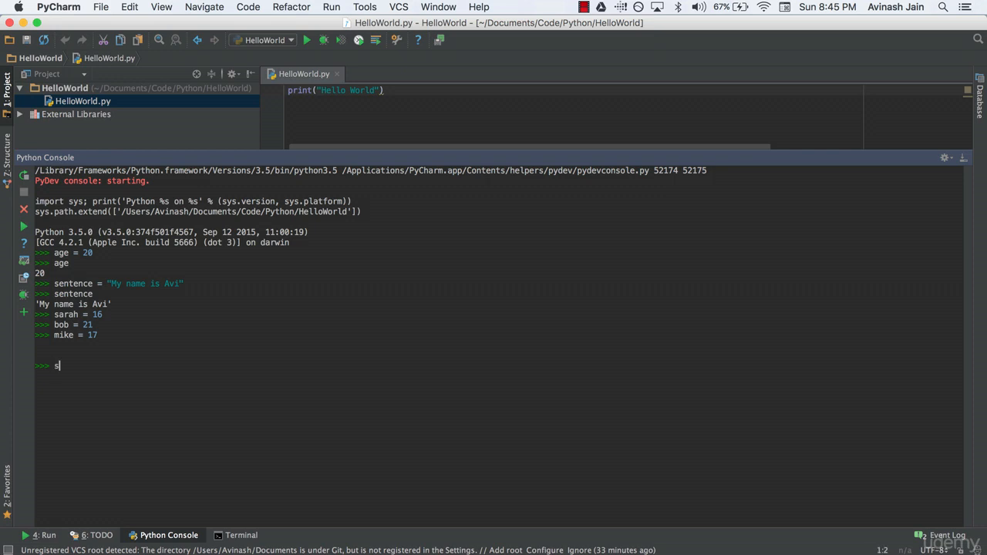
text(sarah,)
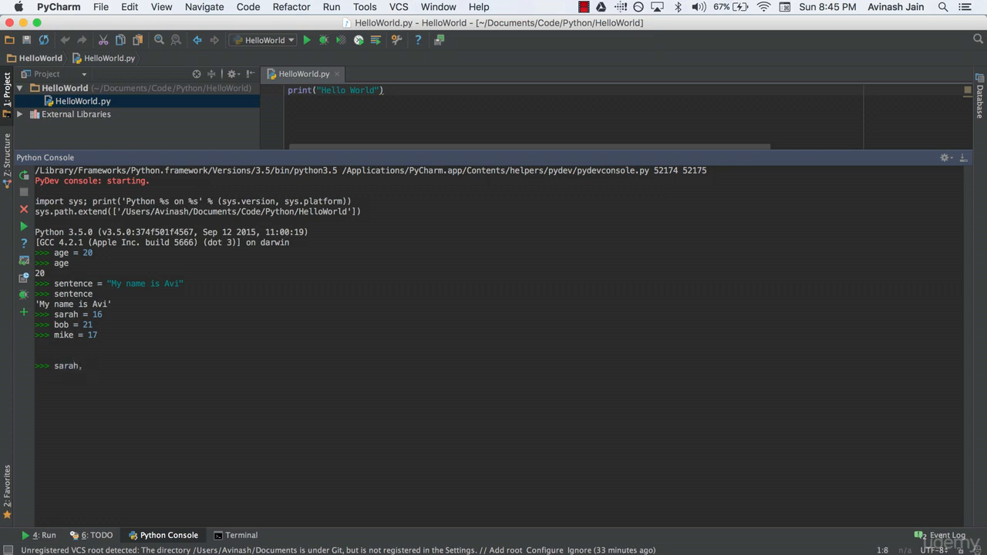
text(bob, mike)
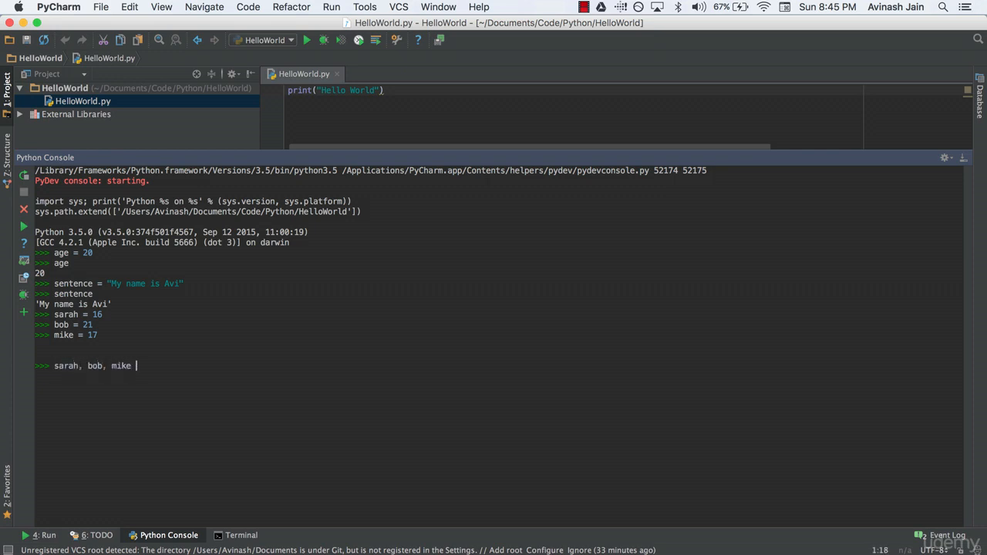
text(= 16,)
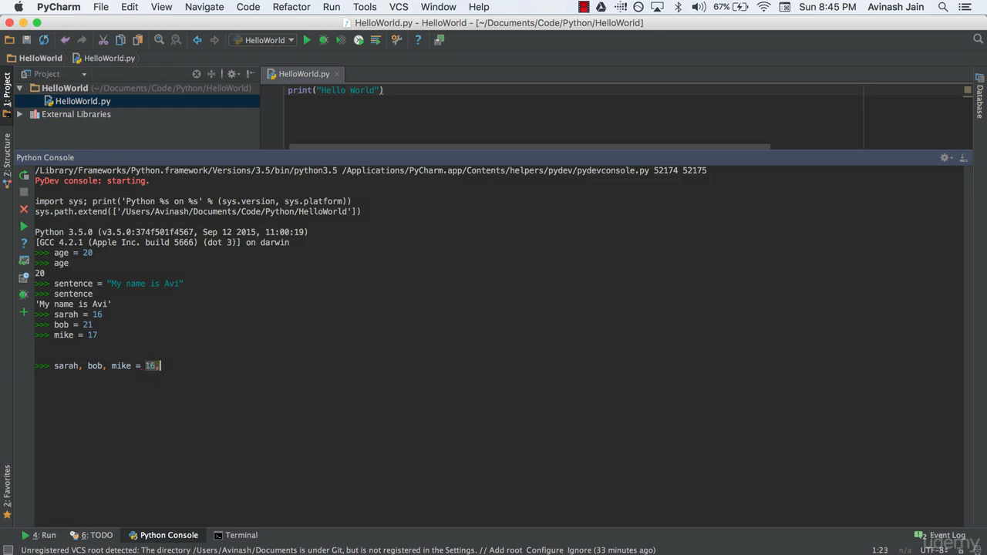
text(21,17)
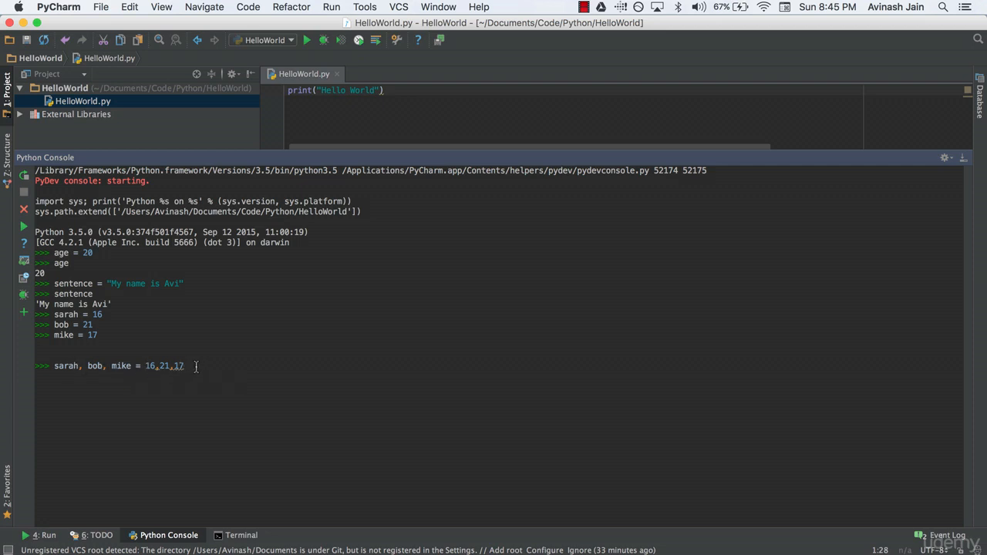
key(enter)
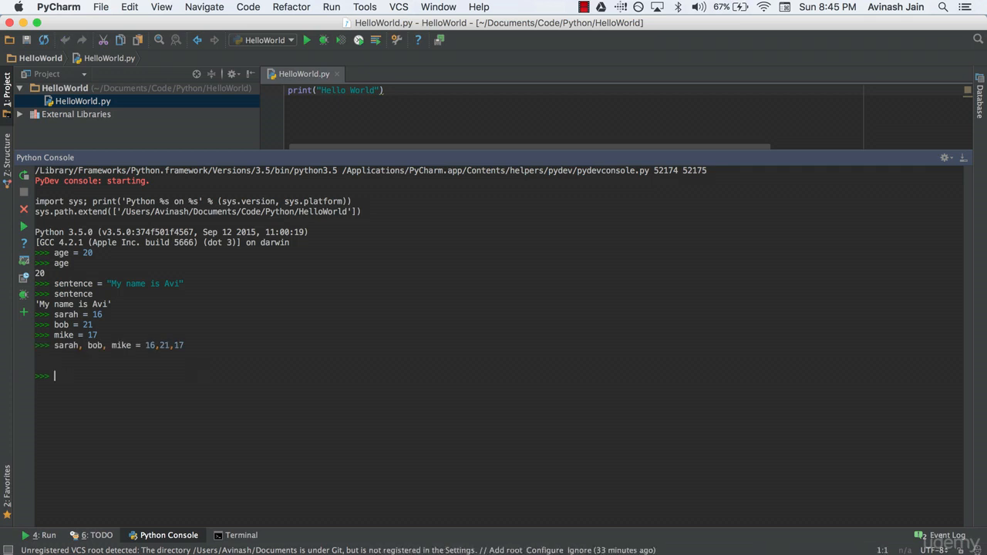
- Evaluate bob and mike to echo 21 and 17
text(mi)
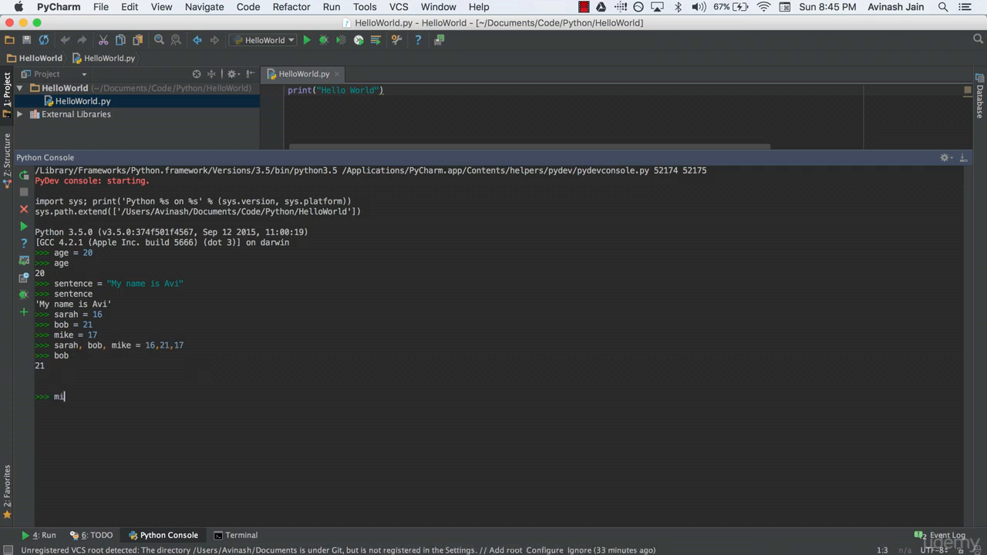
key(enter)
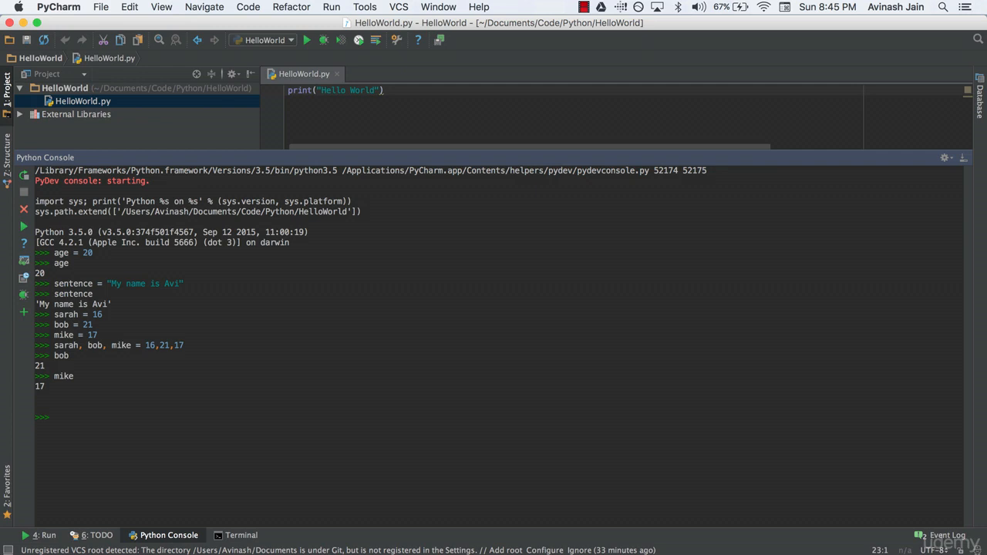
click(54, 416)
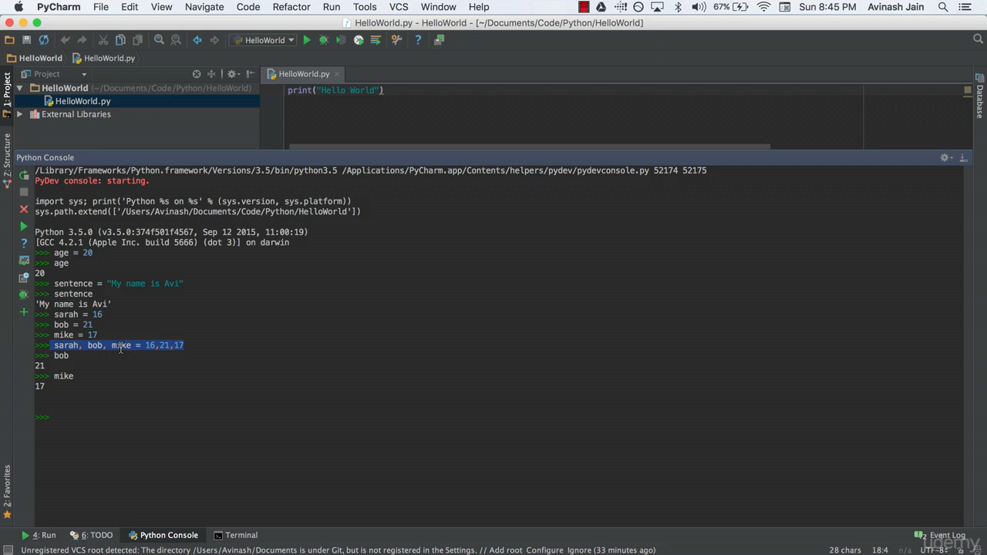
mouse_move(229, 334)
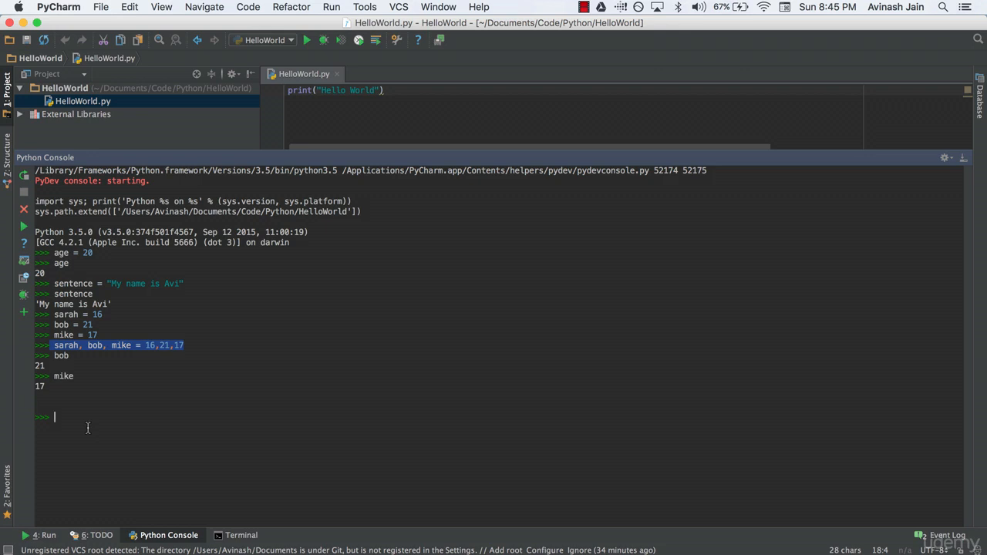
- Run sarah = bob = mike = 17 and evaluate sarah, bob, mike to echo 17
text(sarah = bob = mike)
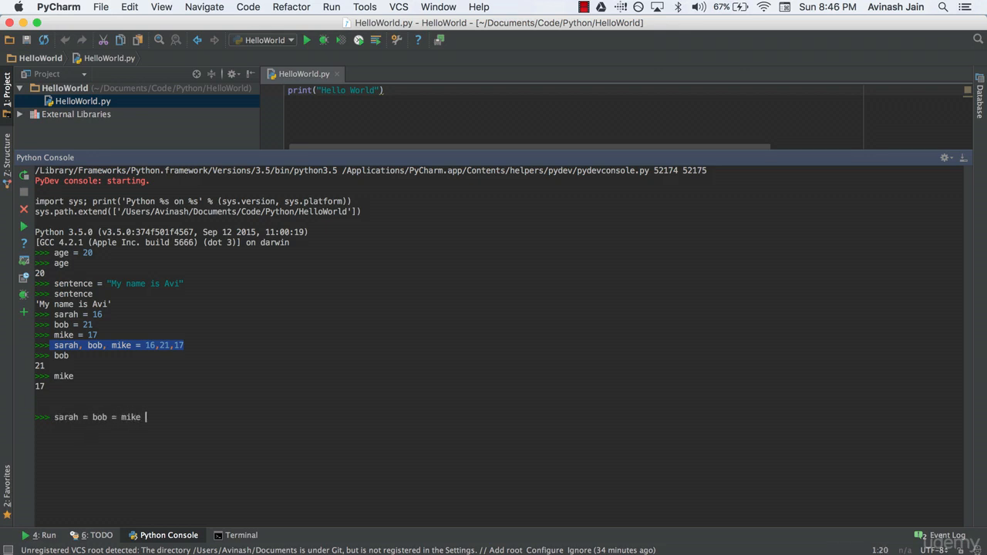
key(enter)
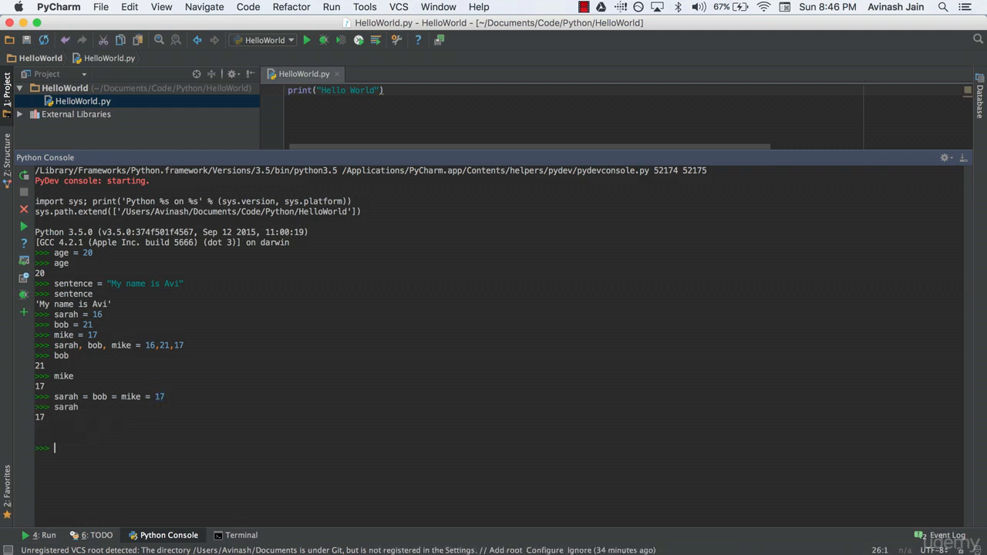
text(bob)
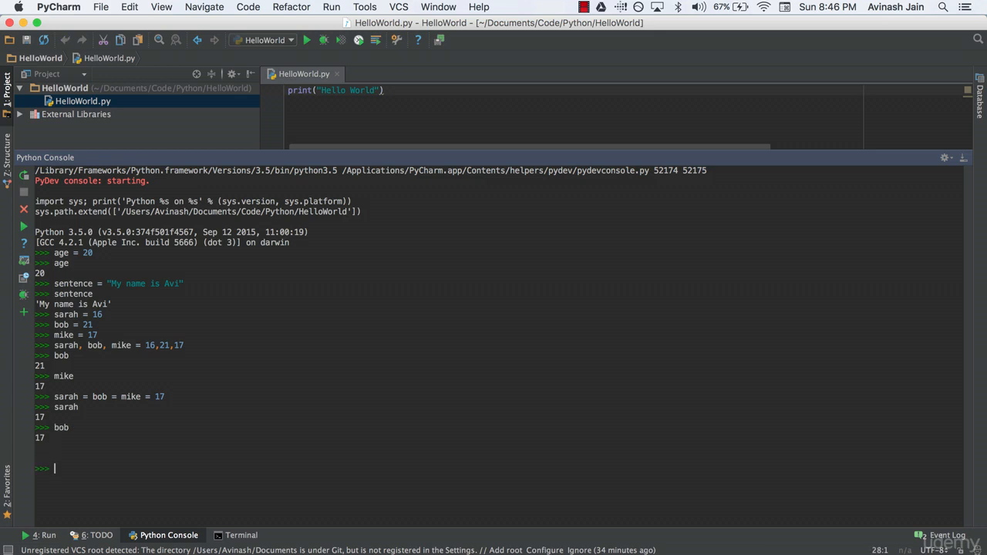
text(mike)
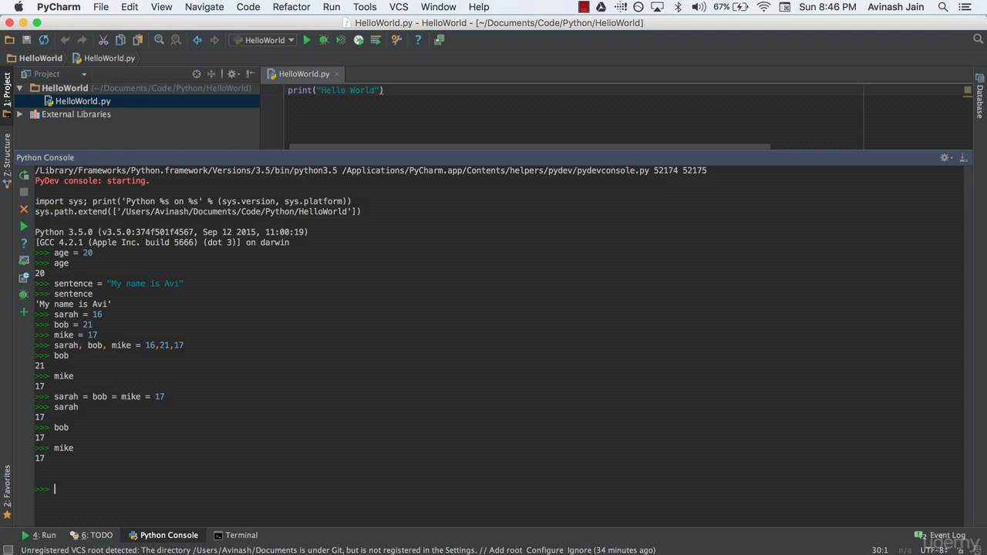
mouse_move(88, 365)
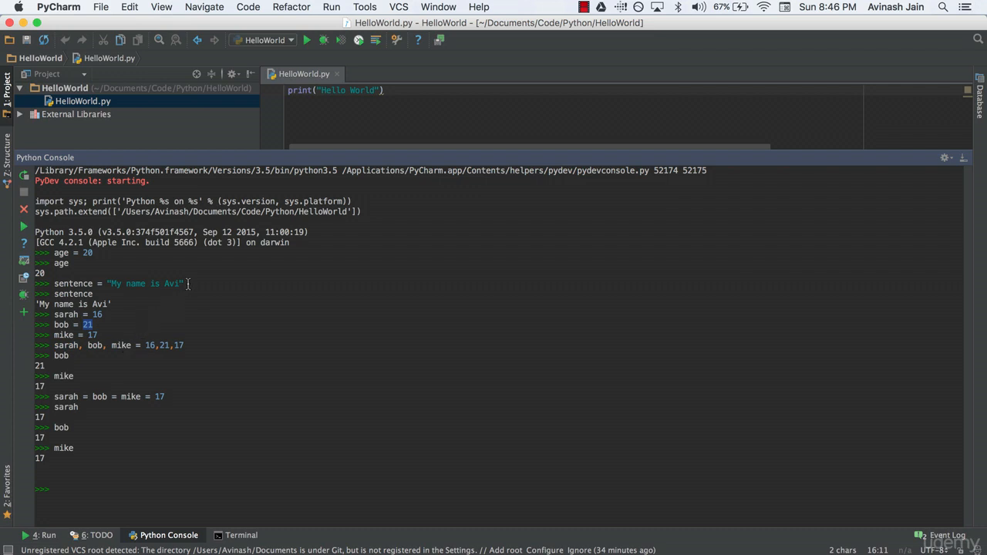
- Highlight the 'My name is Avi' output and begin typing name,age = at the prompt
double_click(127, 283)
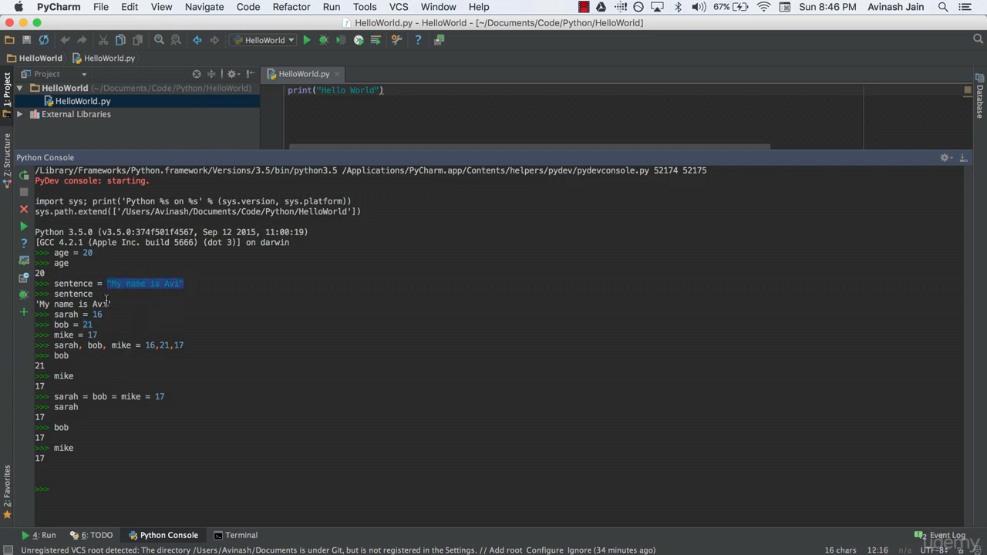
mouse_move(111, 365)
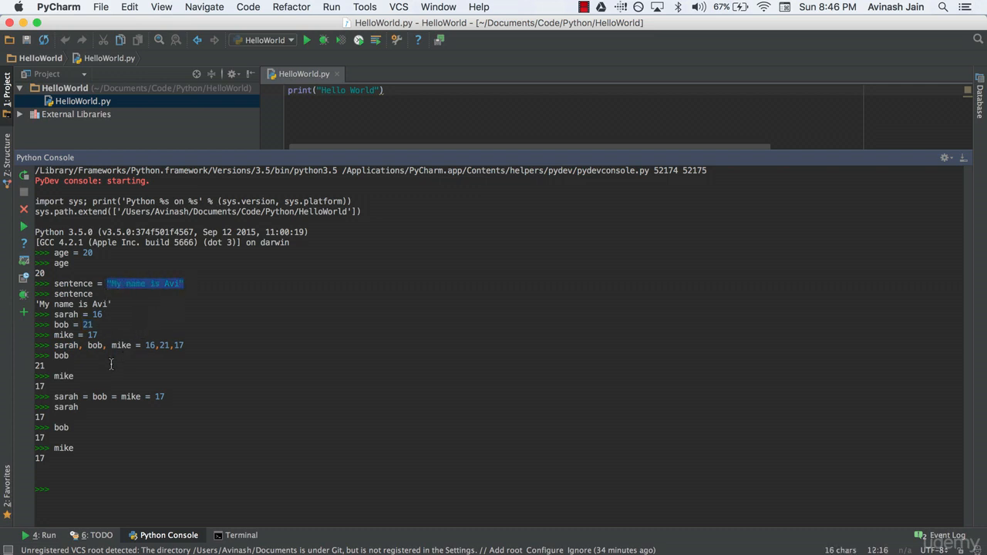
mouse_move(108, 384)
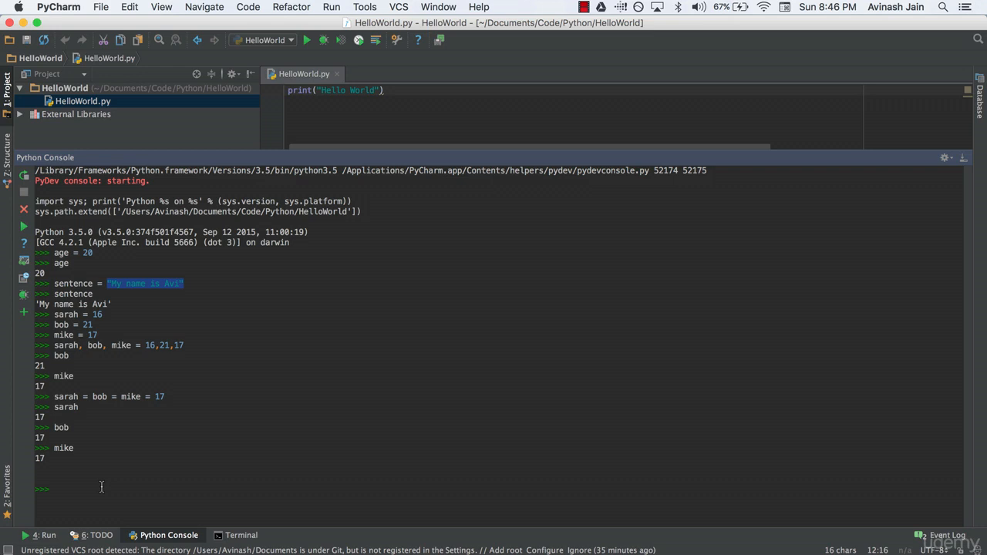
text(name,age =)
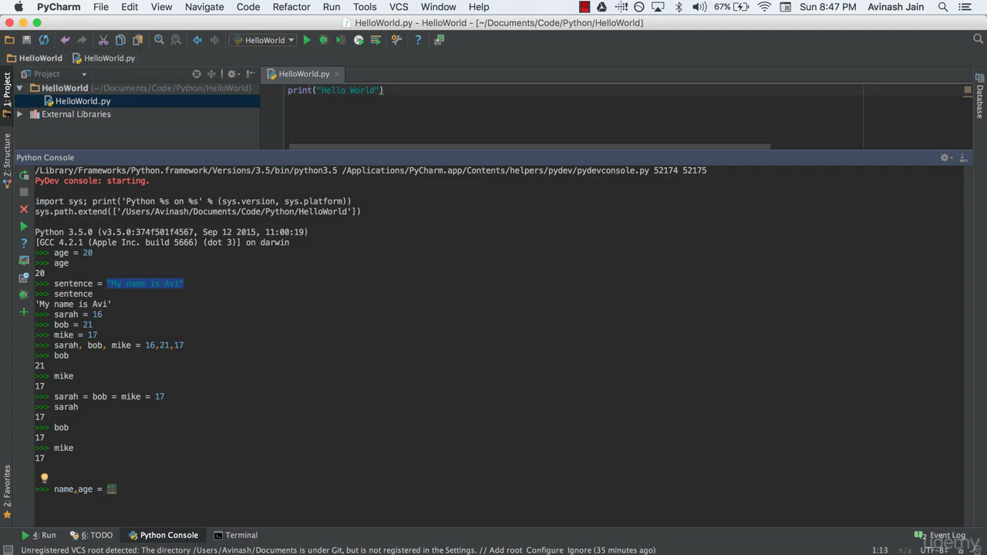
- Run name,age = "Avi",15, then evaluate name and age
text("Avi",15)
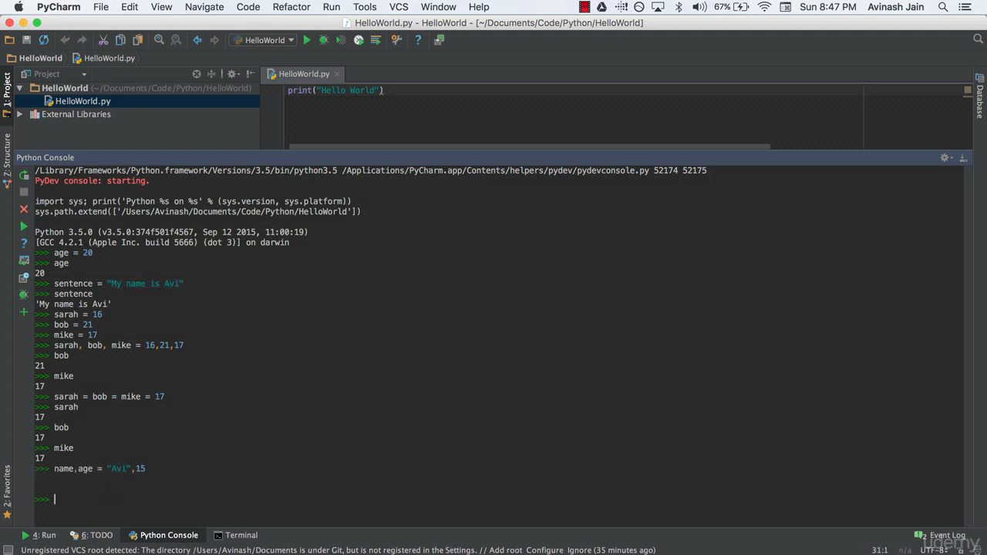
text(name)
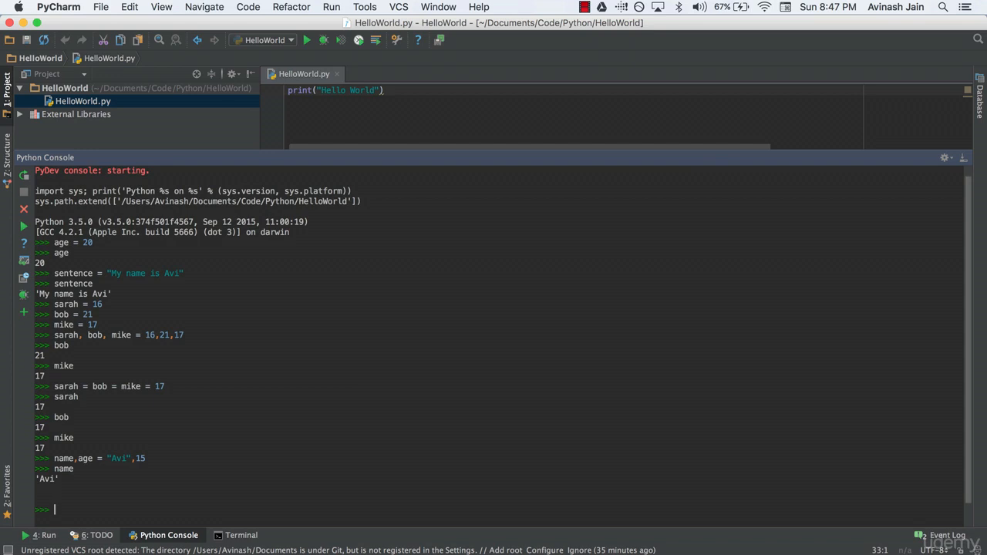
text(age)
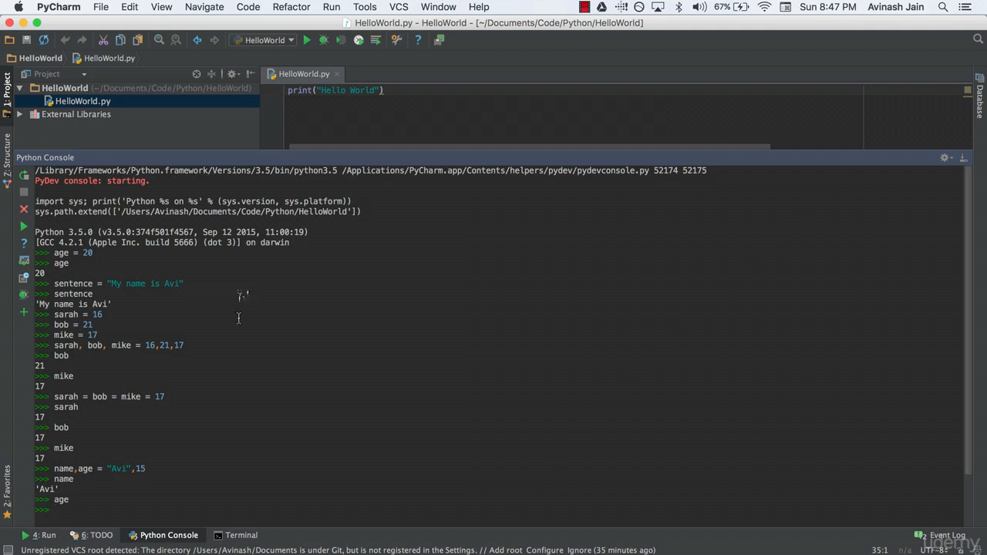
mouse_move(223, 341)
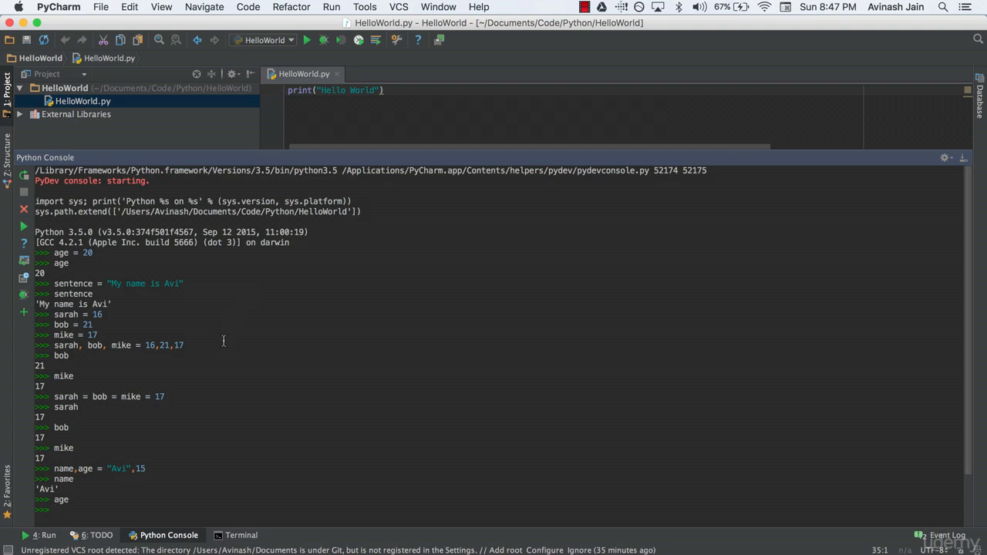
mouse_move(219, 353)
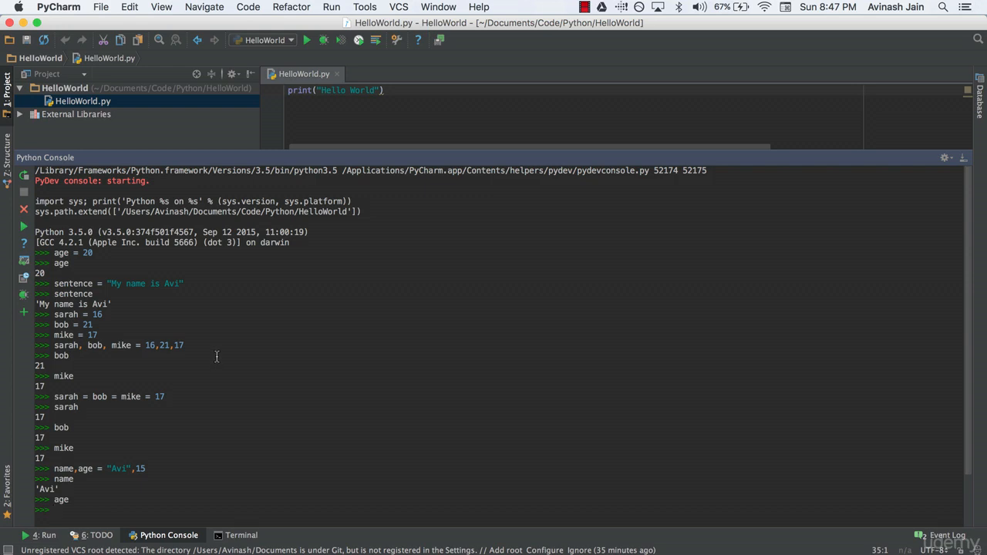
mouse_move(217, 363)
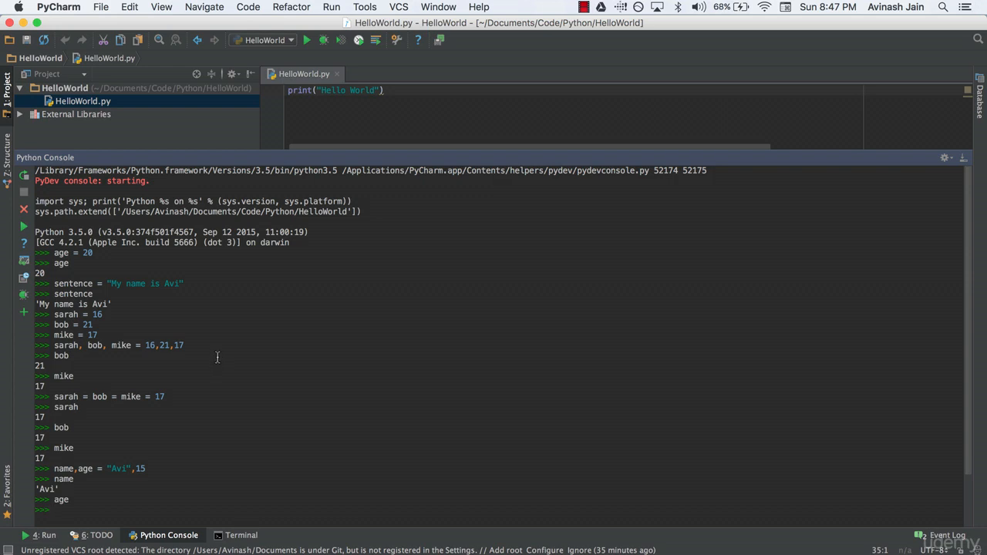
mouse_move(214, 360)
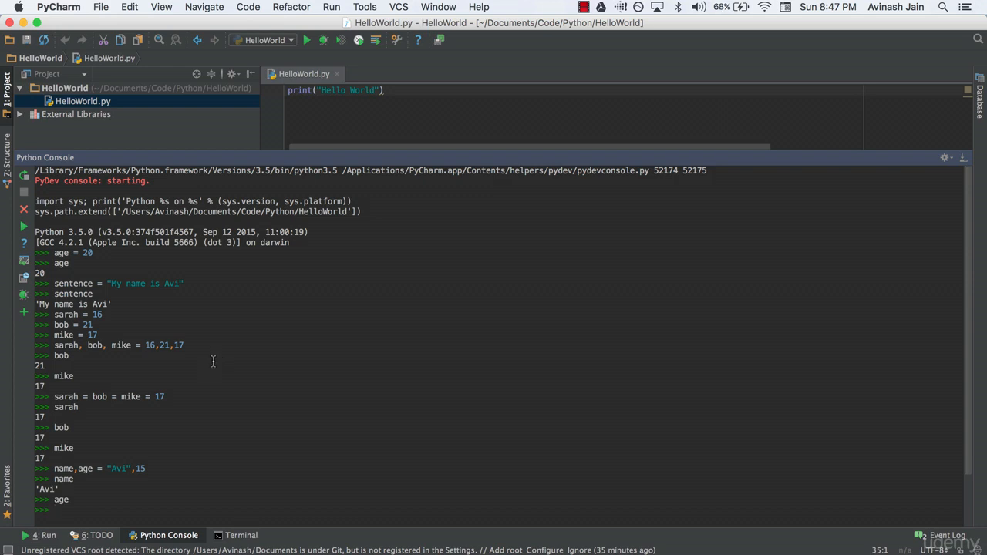